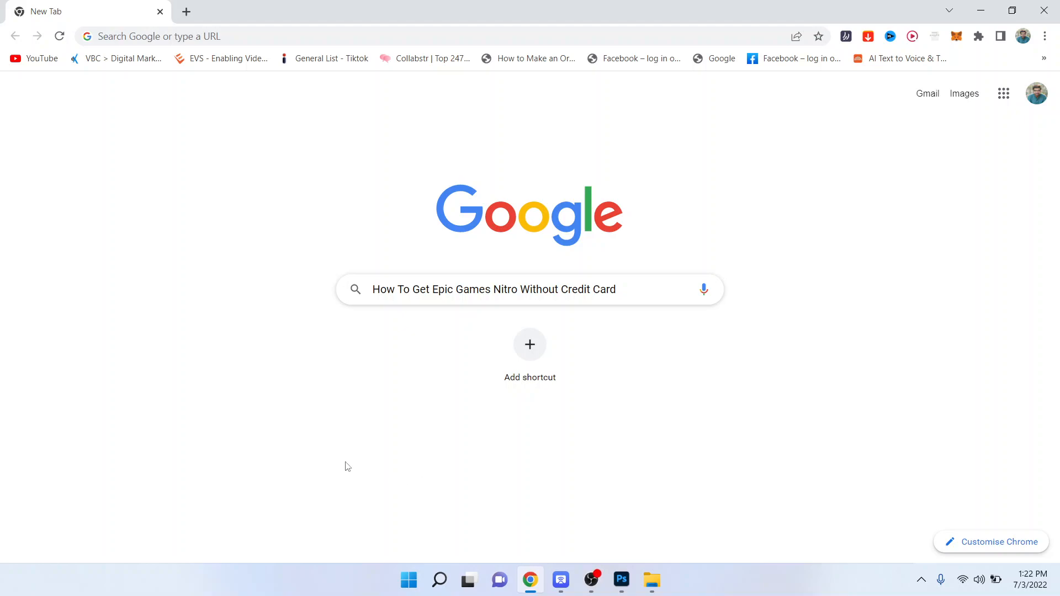
mouse_move(331, 431)
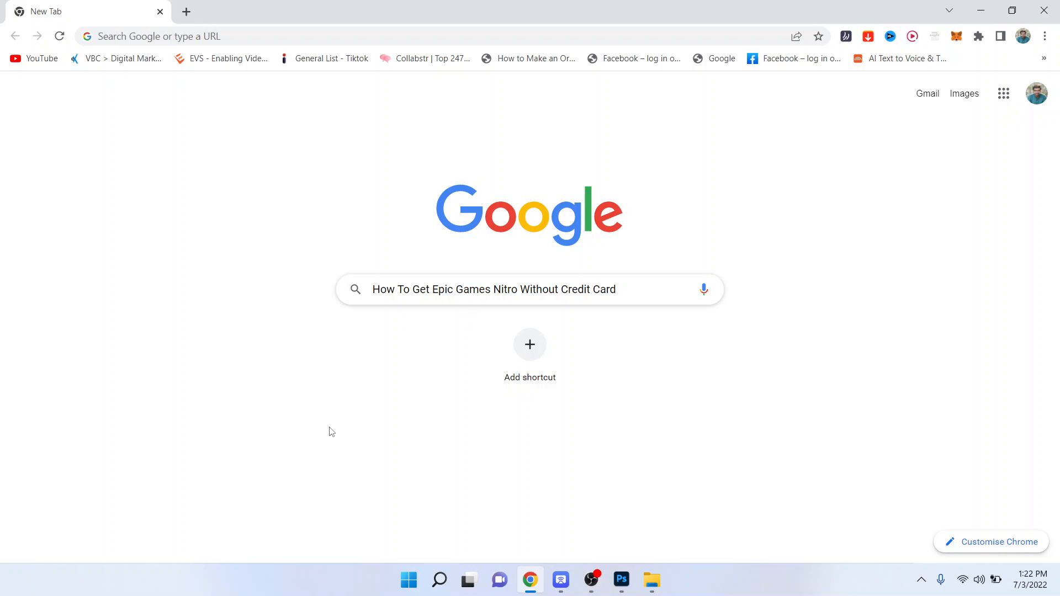
mouse_move(188, 11)
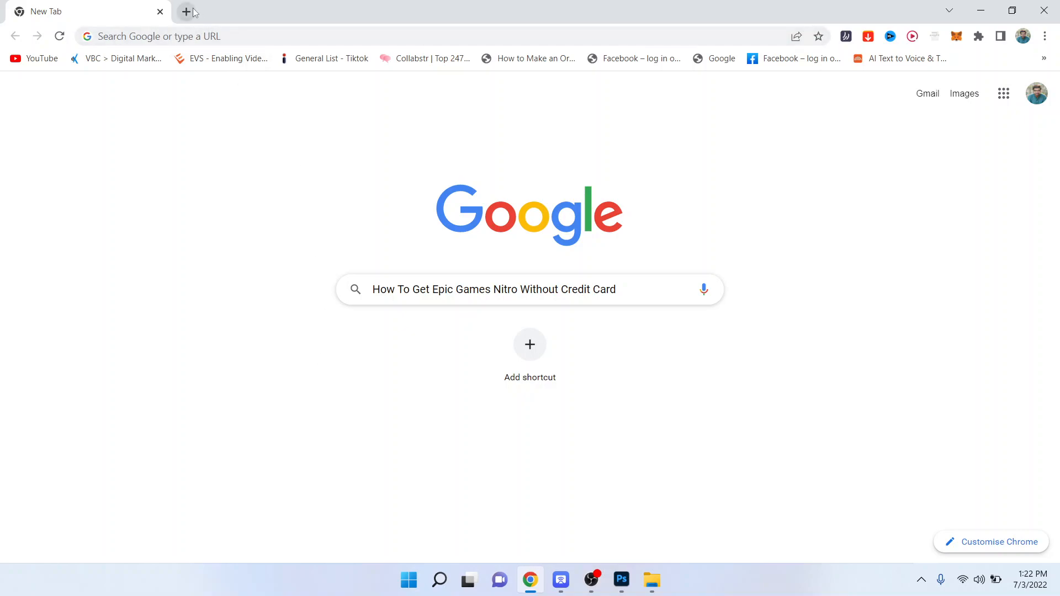
Step: Search Google for 'skrill' and open the Skrill pay-online page from the results
text(skrill)
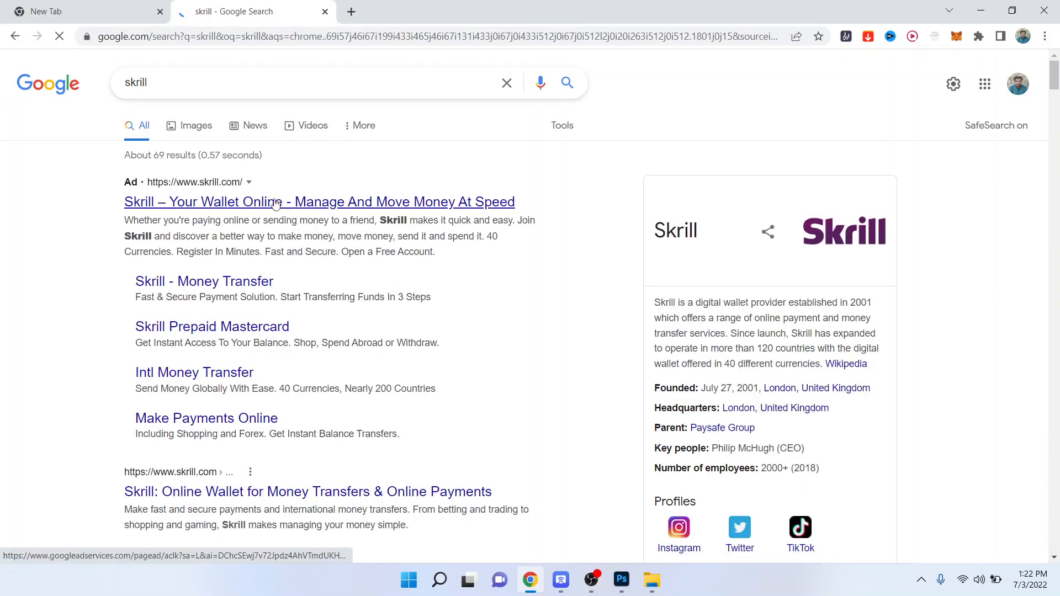
click(319, 202)
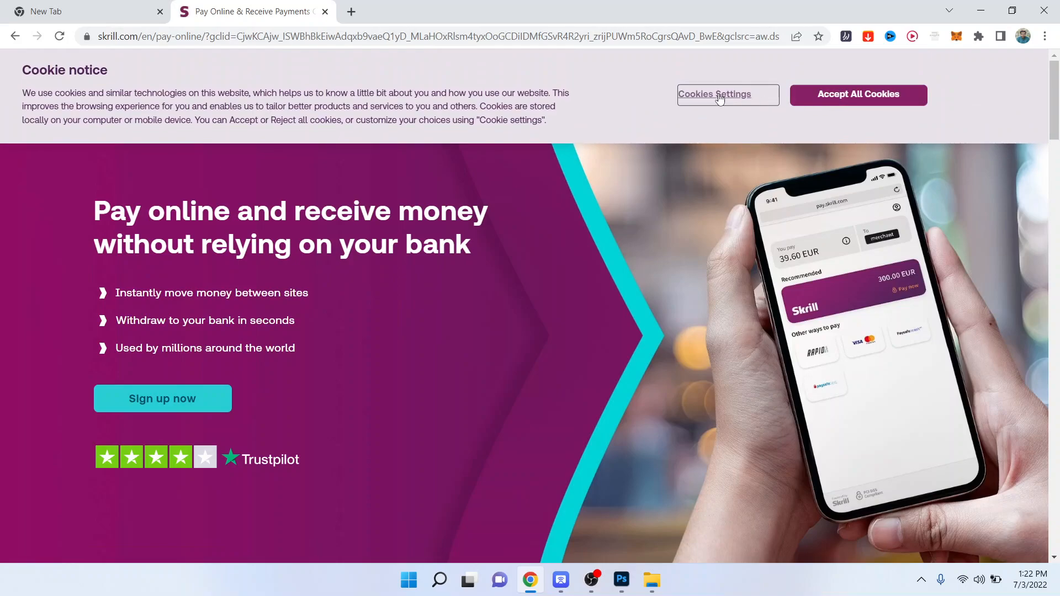
Step: Accept all cookies to dismiss Skrill's cookie notice
click(857, 94)
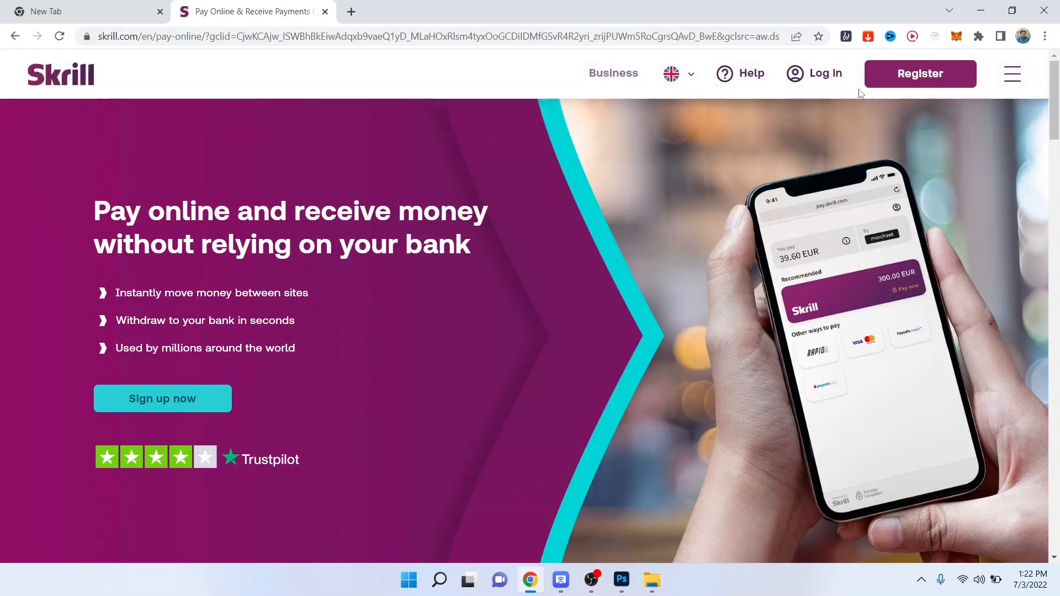
mouse_move(511, 196)
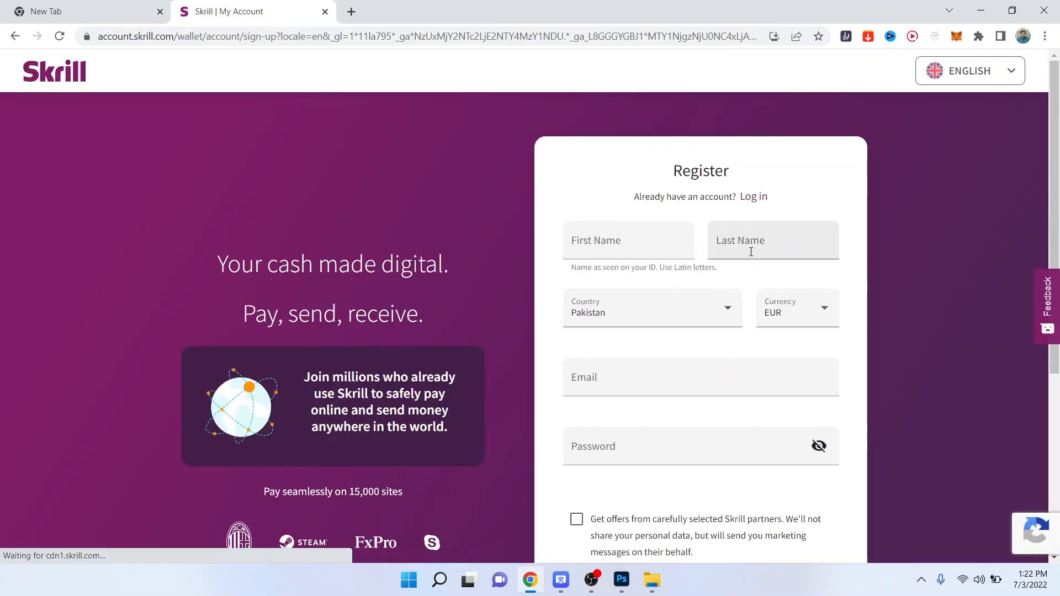
scroll(down, 3)
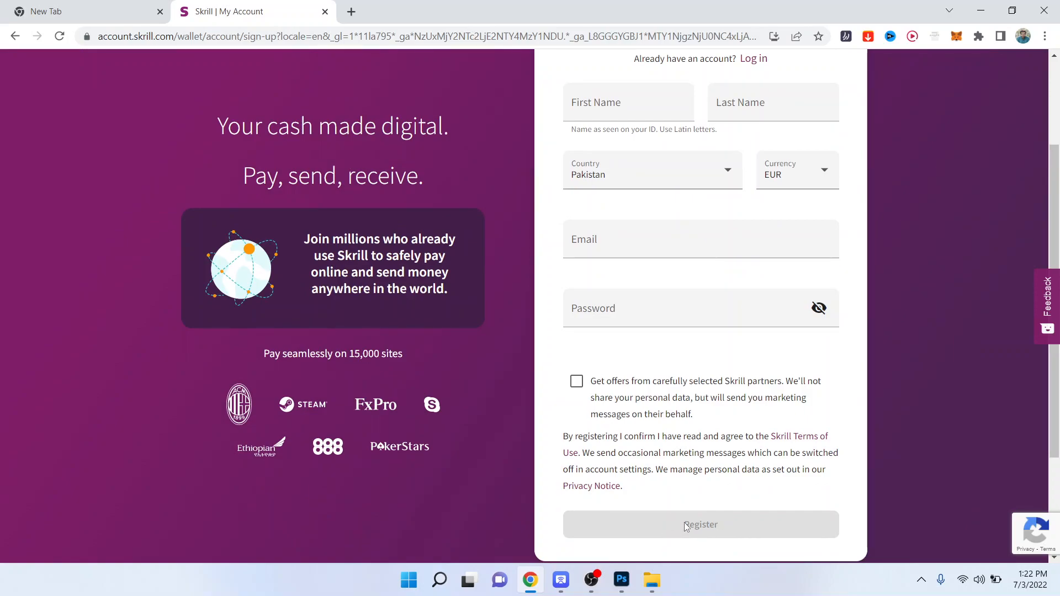
mouse_move(686, 525)
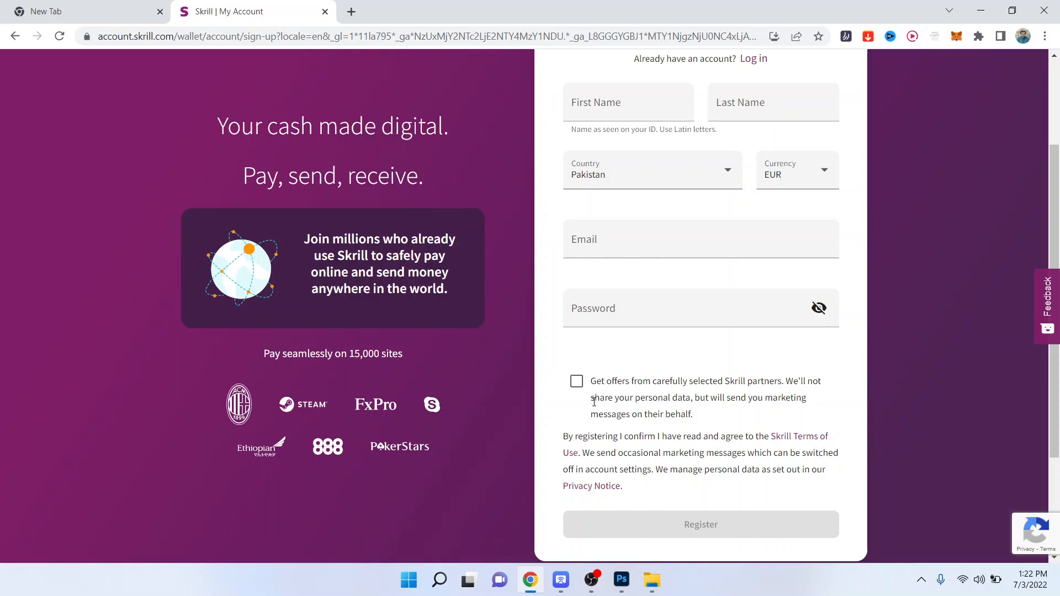
mouse_move(590, 431)
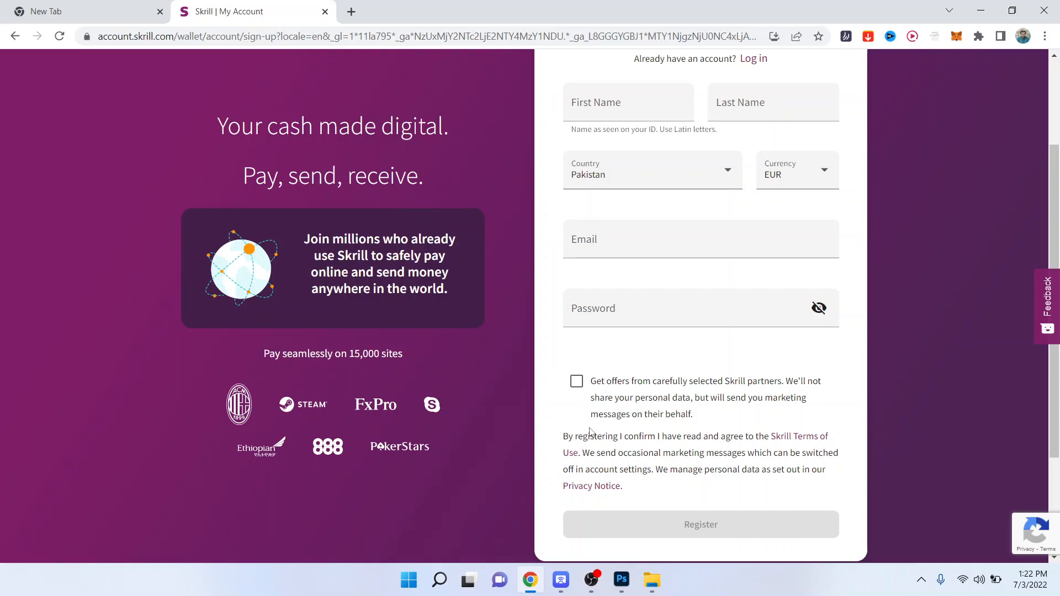